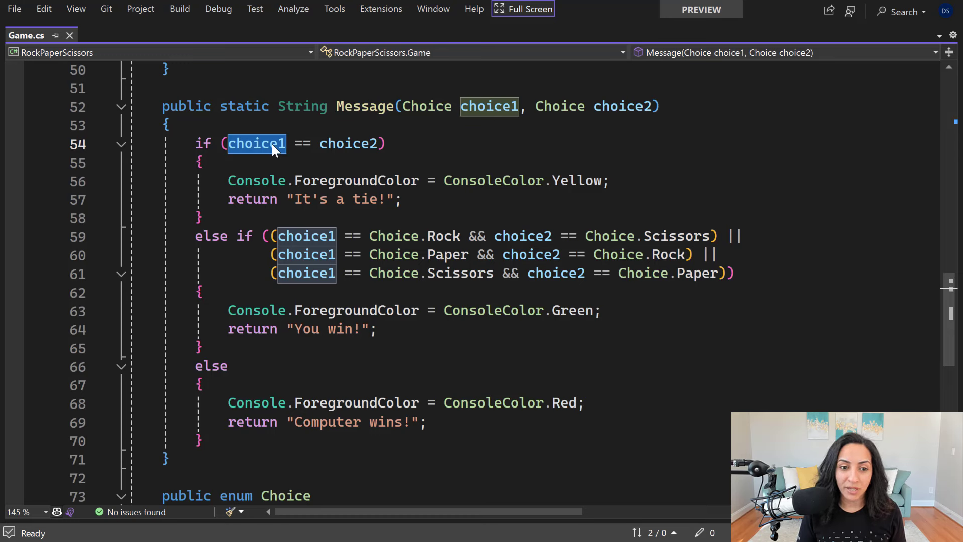
# Step: Start a Rename refactoring on the choice1 parameter of the Message method
pyautogui.rightClick(256, 143)
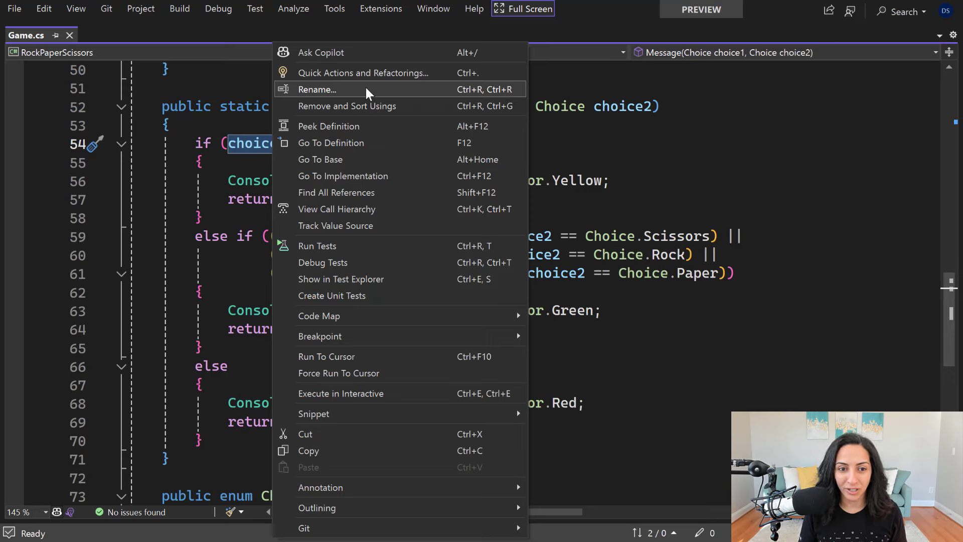
pyautogui.click(317, 90)
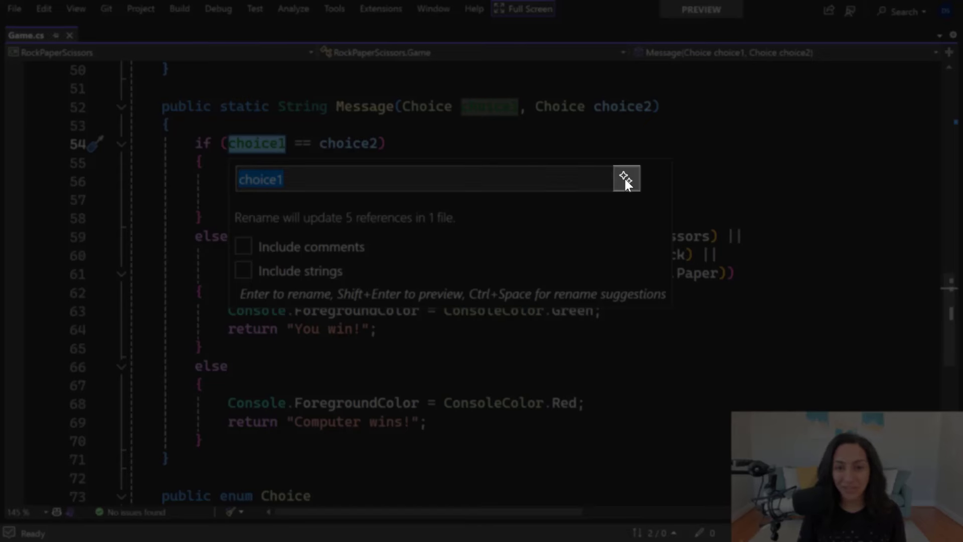
pyautogui.moveTo(625, 177)
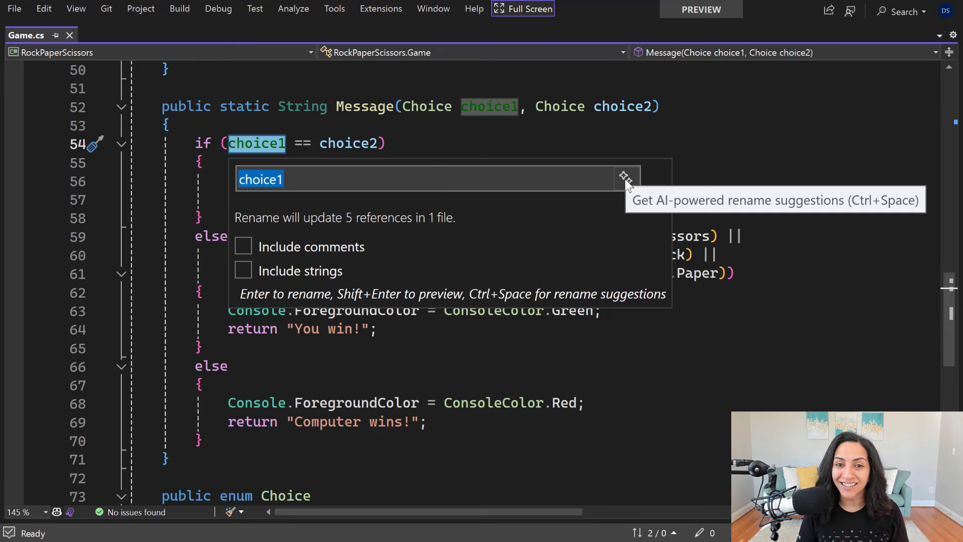
# Step: Choose the AI-suggested name playerChoice for choice1 across its five references
pyautogui.click(625, 178)
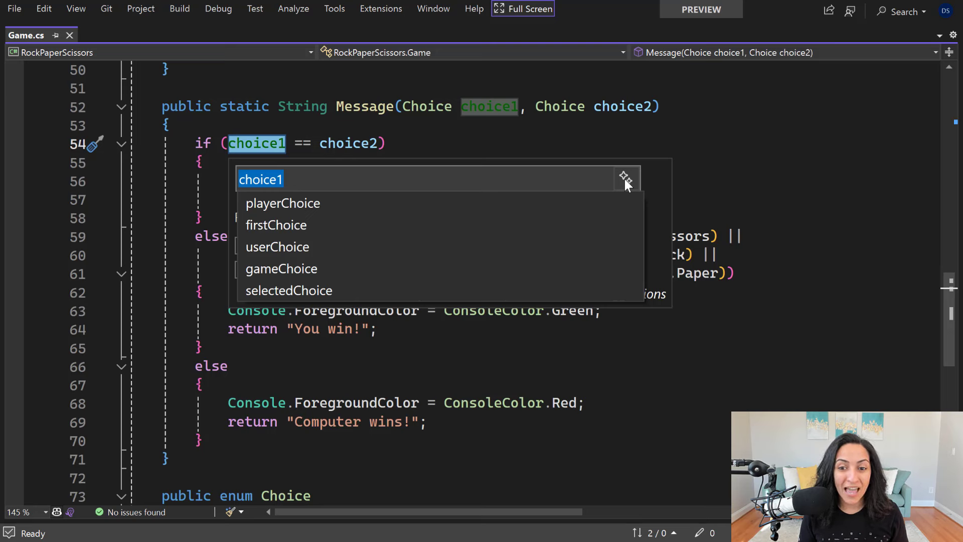
pyautogui.moveTo(533, 207)
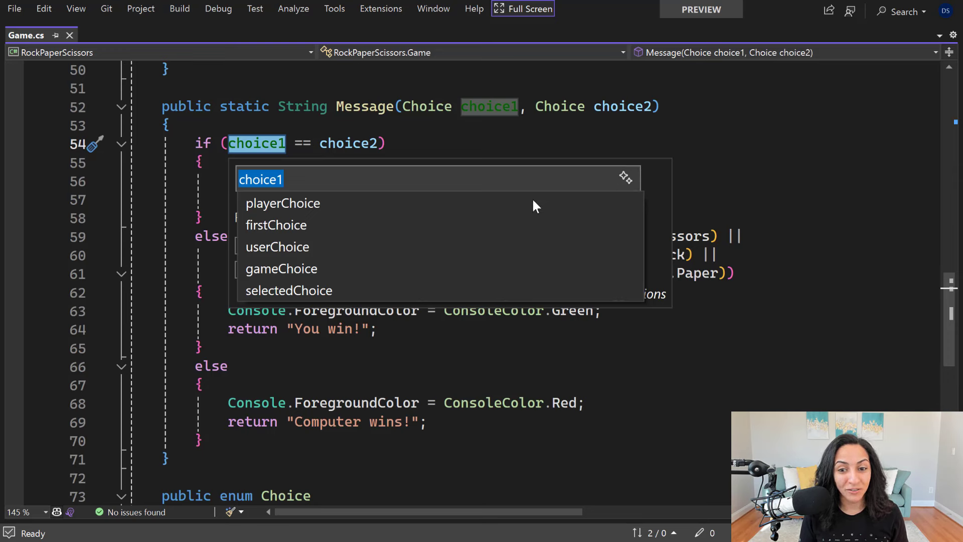
pyautogui.click(282, 203)
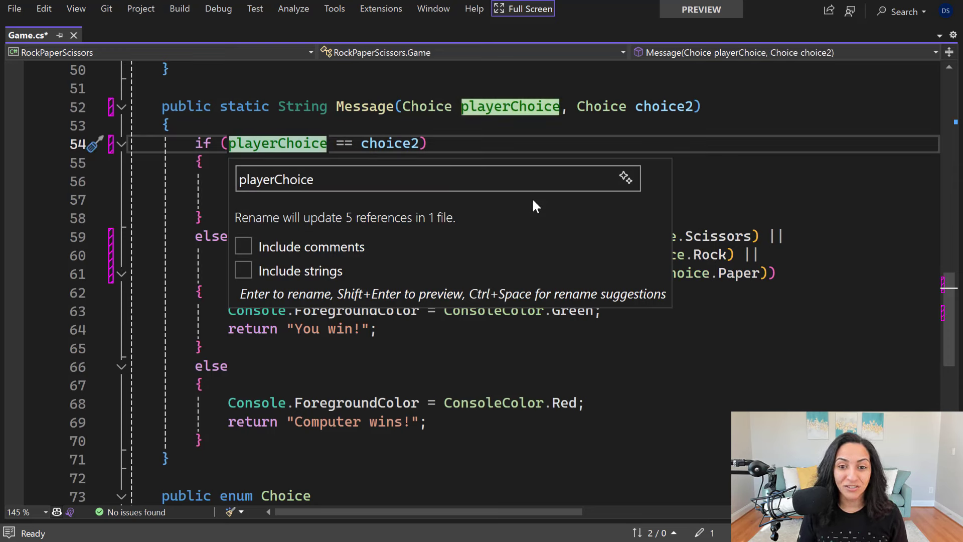
# Step: Confirm the playerChoice rename, then rename choice2 to the AI-suggested opponentChoice
pyautogui.press('Escape')
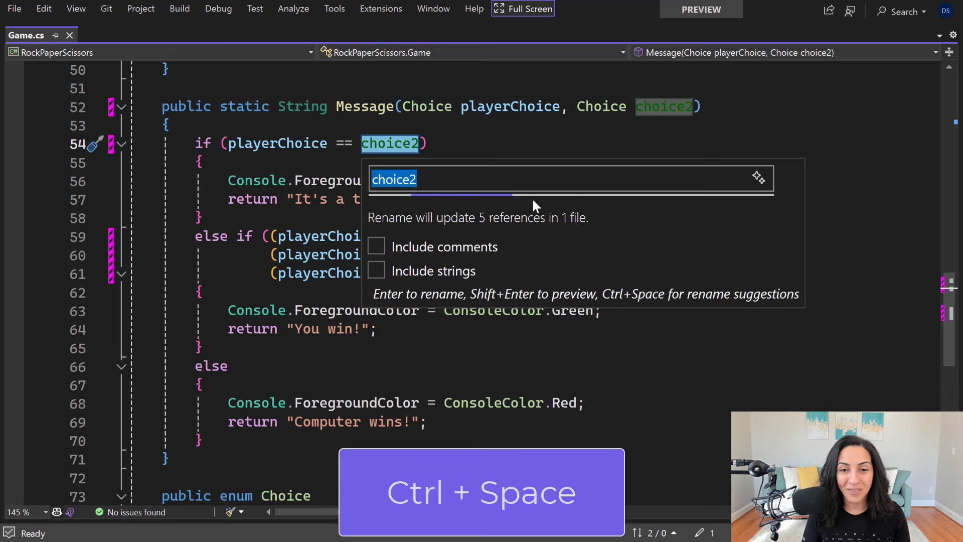
pyautogui.press('ctrl+space')
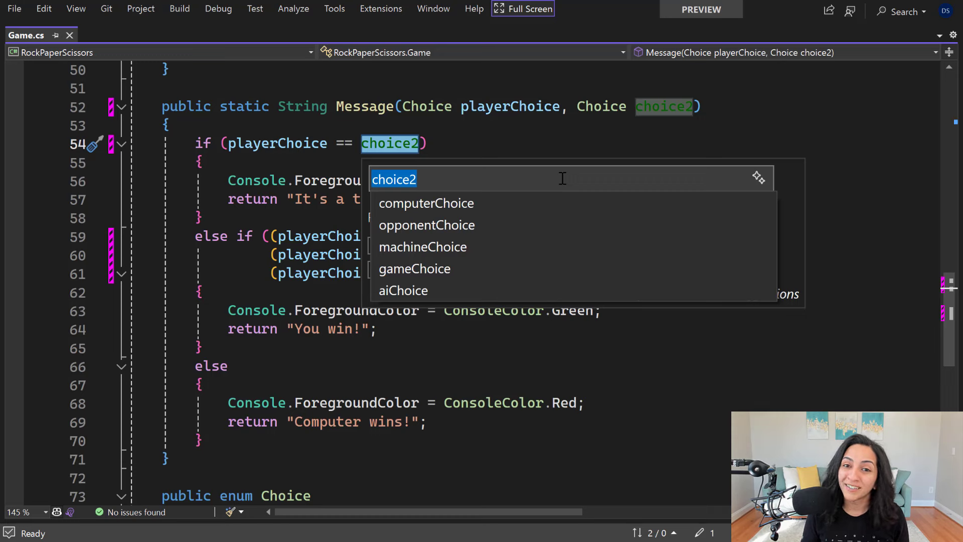
pyautogui.click(426, 225)
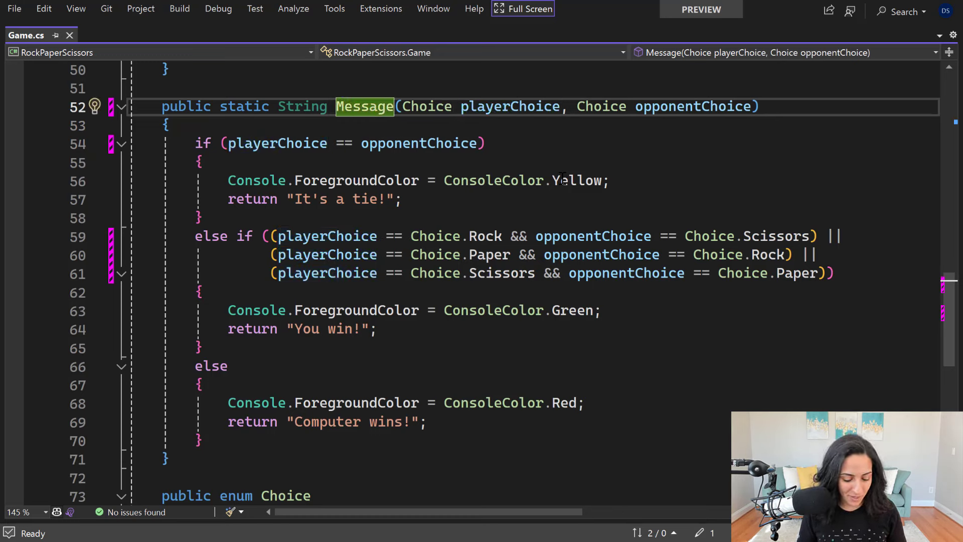
pyautogui.press('F2')
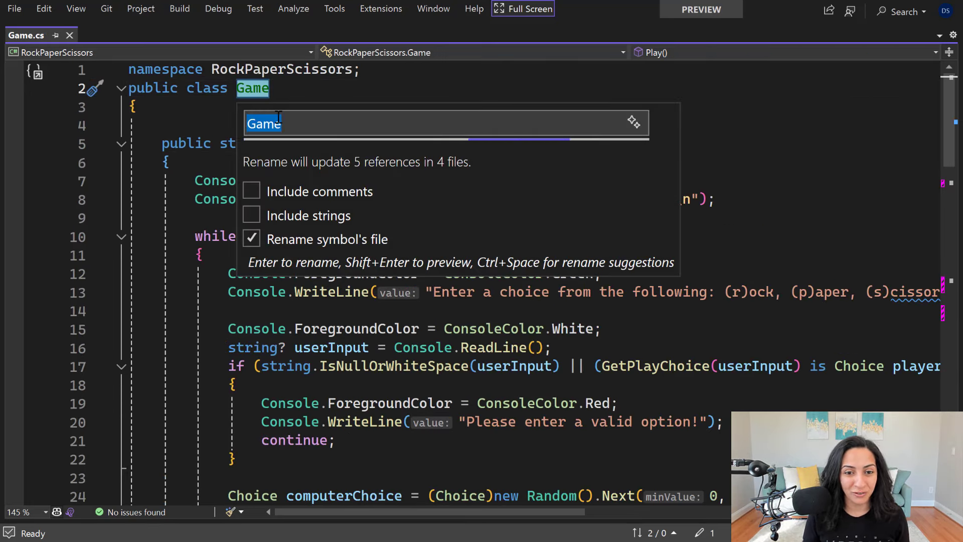
# Step: Enter RockPaperScissorsGame as the new name for the Game class
pyautogui.write('RockPaperScissorsGame')
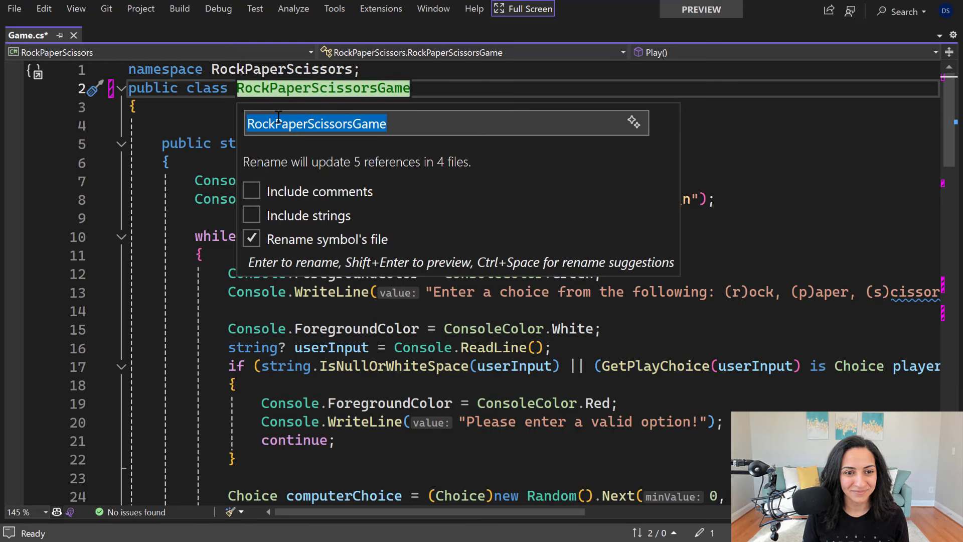